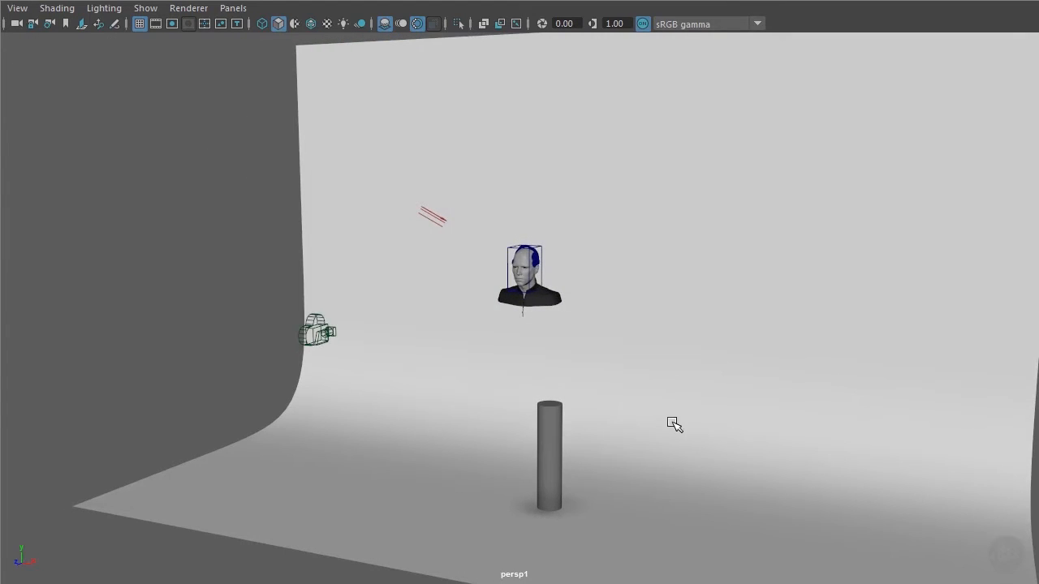
pyautogui.moveTo(666, 454)
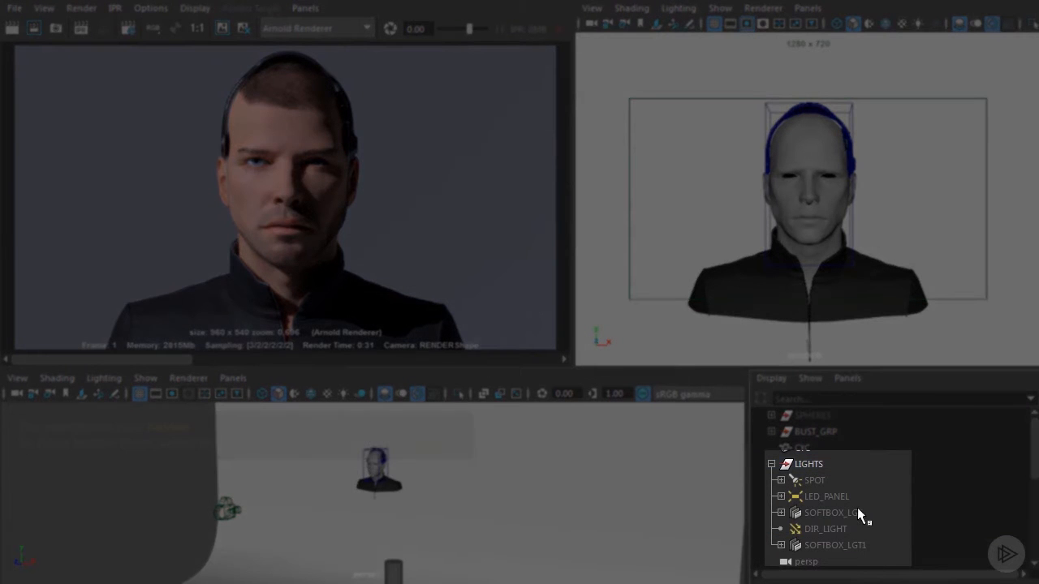
# - Maximise the render view to inspect the completed Arnold render of the bust
pyautogui.click(833, 513)
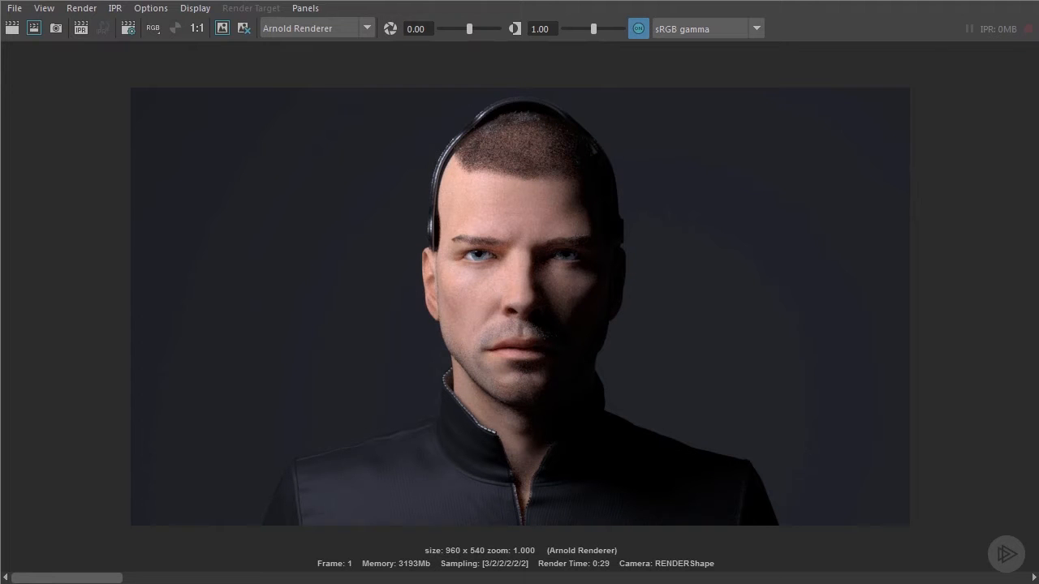
pyautogui.moveTo(850, 474)
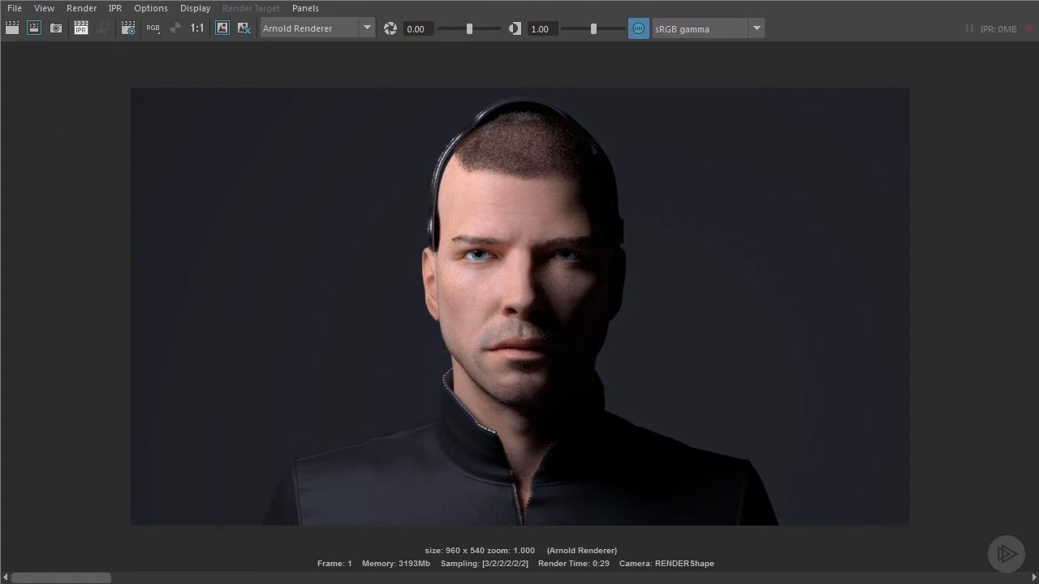
# - Restore the outliner layout and raise the render view exposure from 0.00 to 2.00
pyautogui.click(100, 29)
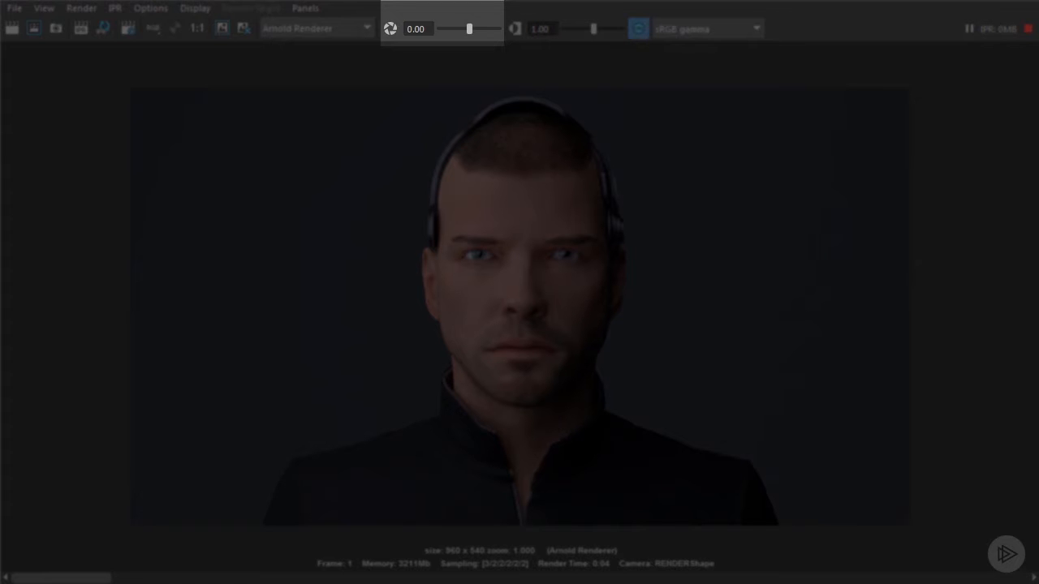
pyautogui.moveTo(469, 29); pyautogui.dragTo(487, 29)
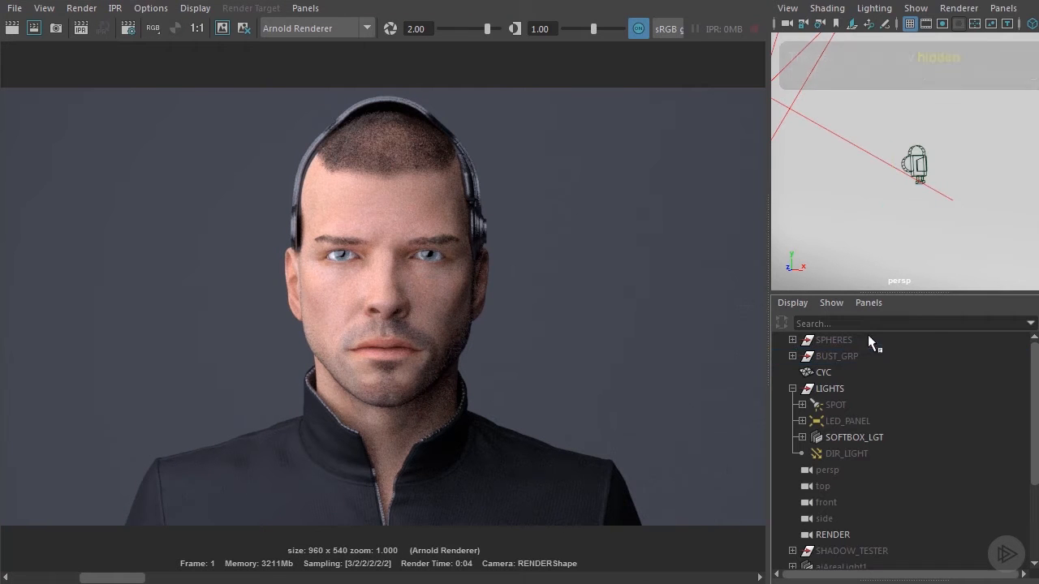
# - Render the sphere test scene and browse for an image on the file12 texture node
pyautogui.click(834, 339)
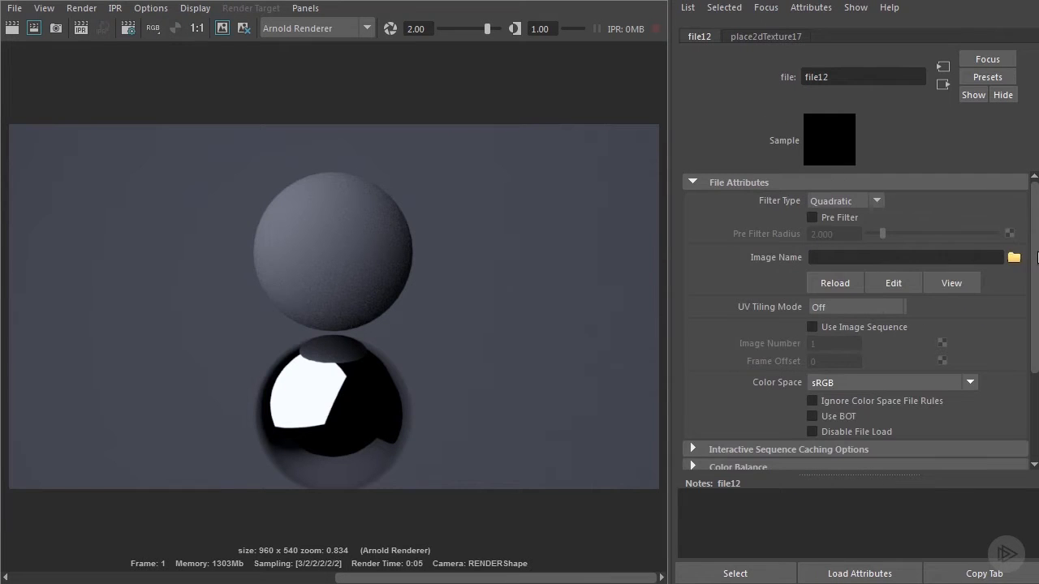
pyautogui.click(1013, 256)
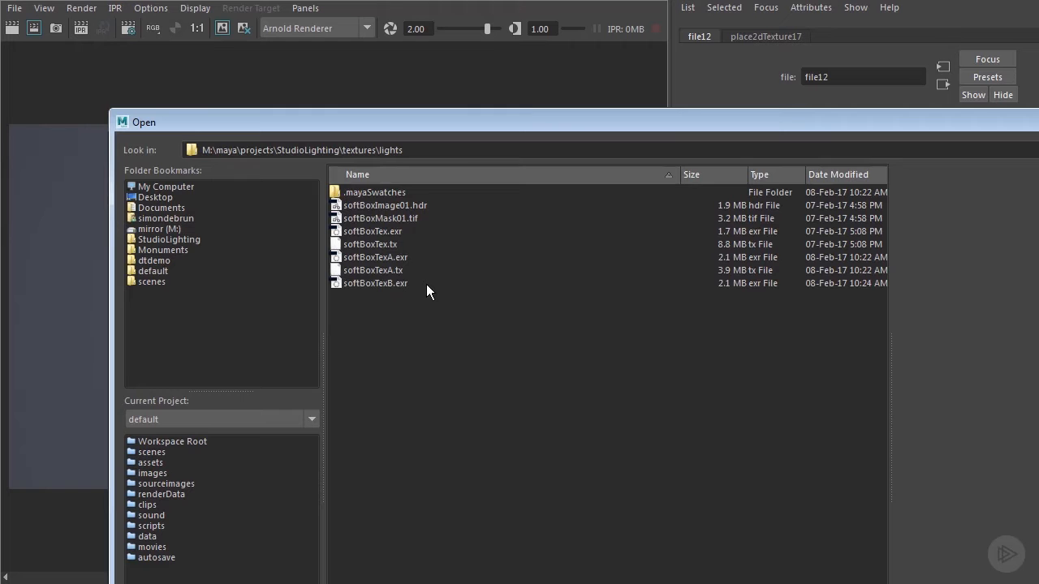
# - Load softBoxTexB.exr from textures/lights into the file texture node
pyautogui.click(376, 282)
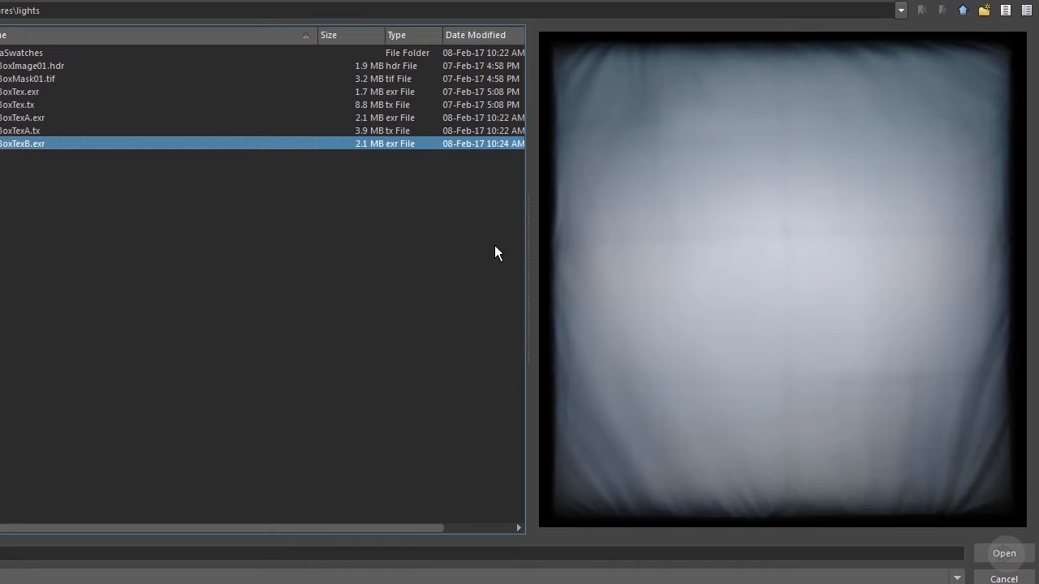
pyautogui.moveTo(1026, 510)
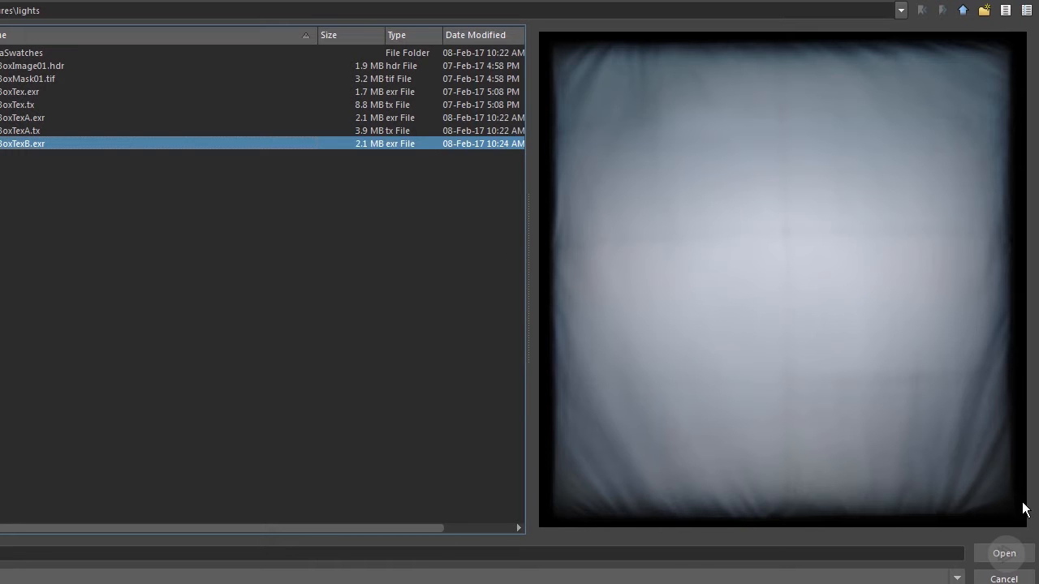
pyautogui.click(1003, 552)
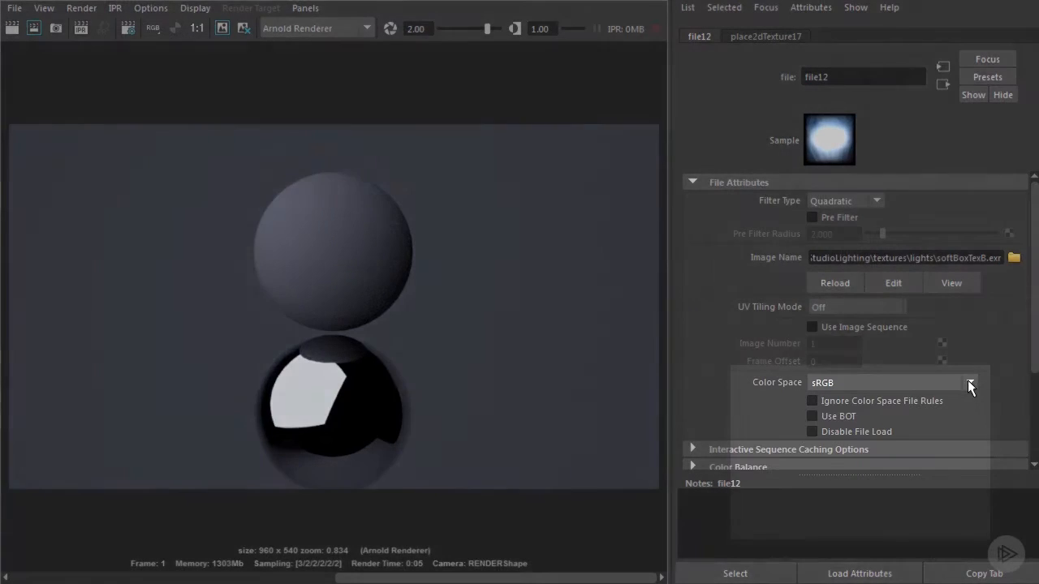
# - Set file12 to scene-linear Rec 709/sRGB and untick Use Color Temperature on SOFTBOX_LGTShape
pyautogui.click(970, 383)
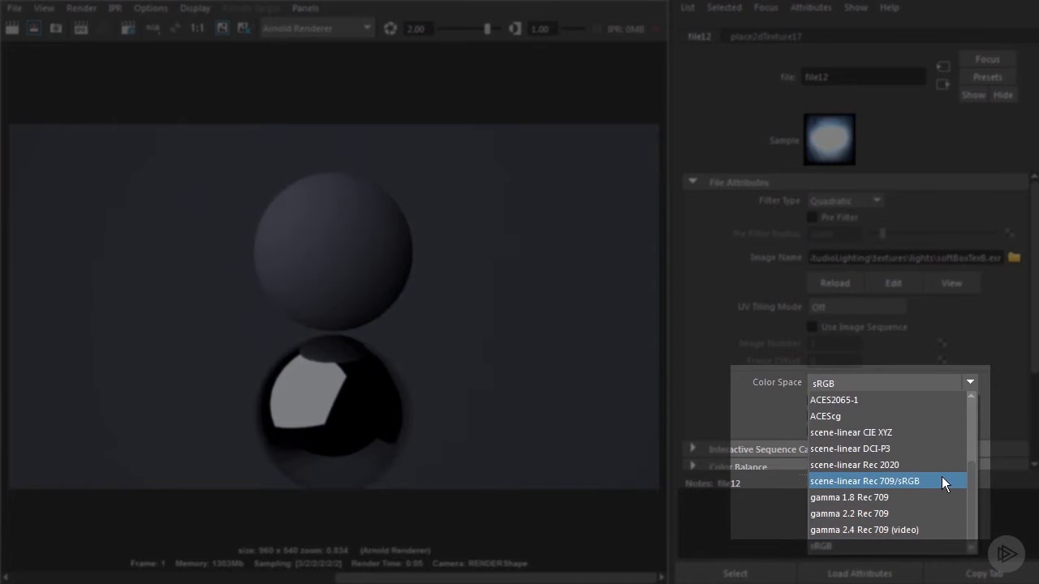
pyautogui.click(868, 480)
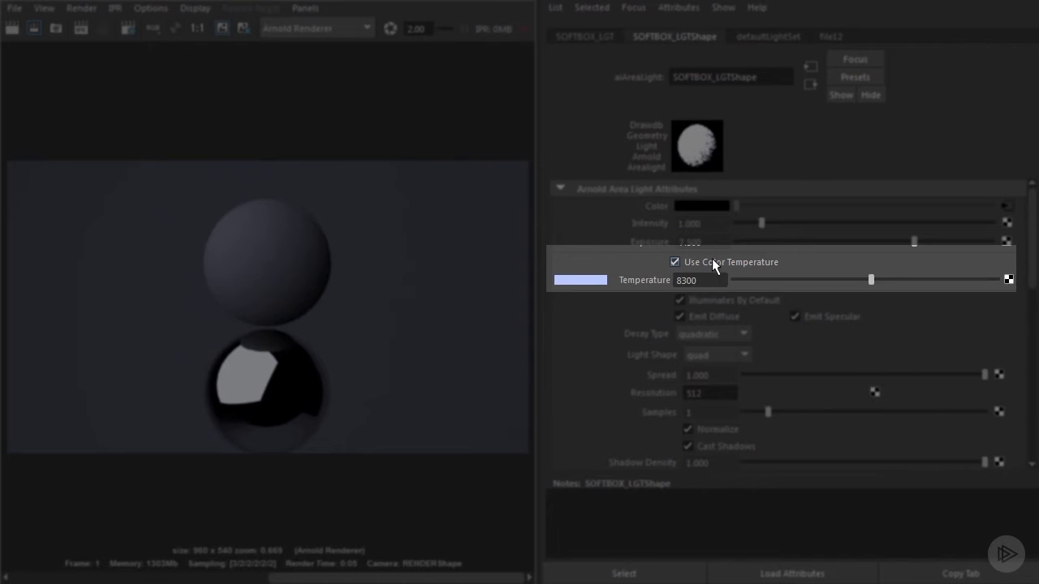
pyautogui.click(675, 261)
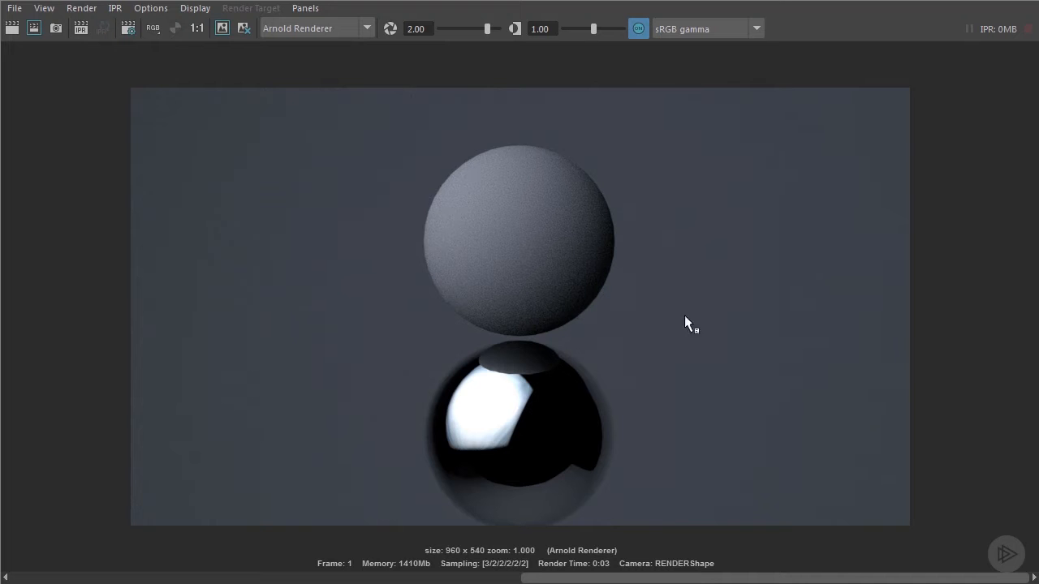
pyautogui.moveTo(560, 81)
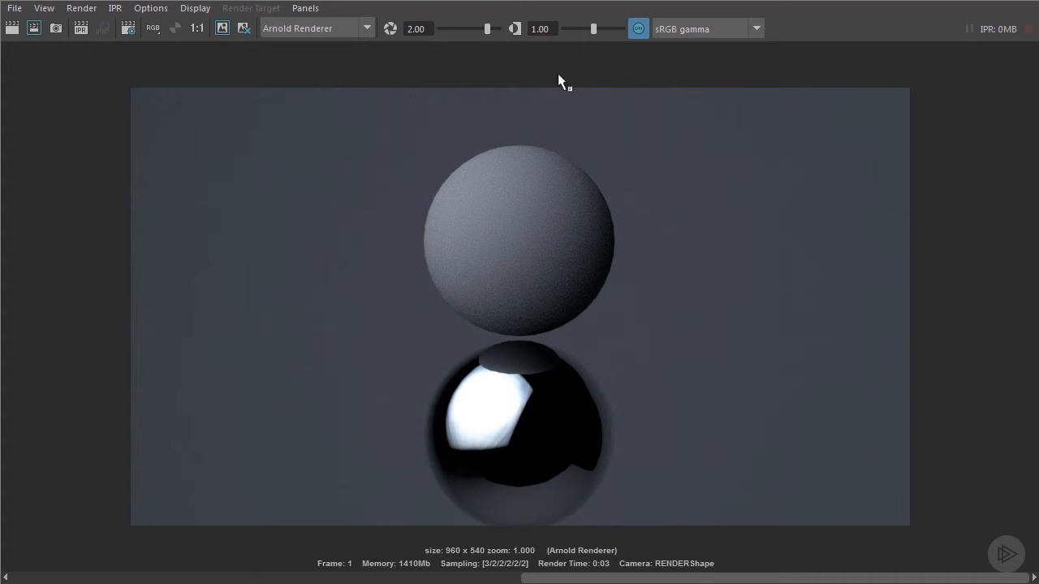
# - Scrub the render view exposure down and back up to 2.00 on the sphere render
pyautogui.moveTo(487, 29); pyautogui.dragTo(476, 29)
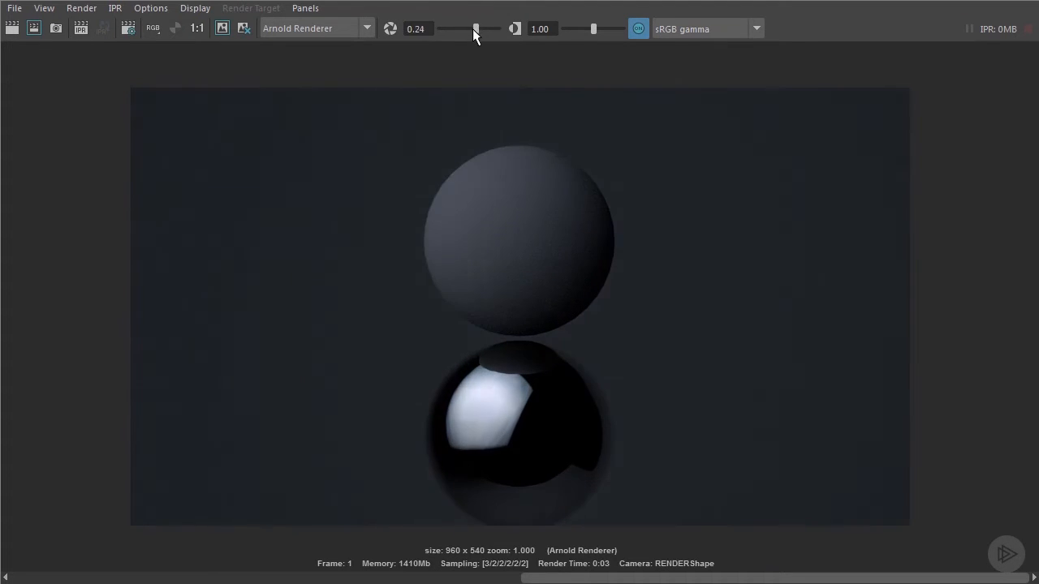
pyautogui.moveTo(475, 29); pyautogui.dragTo(454, 29)
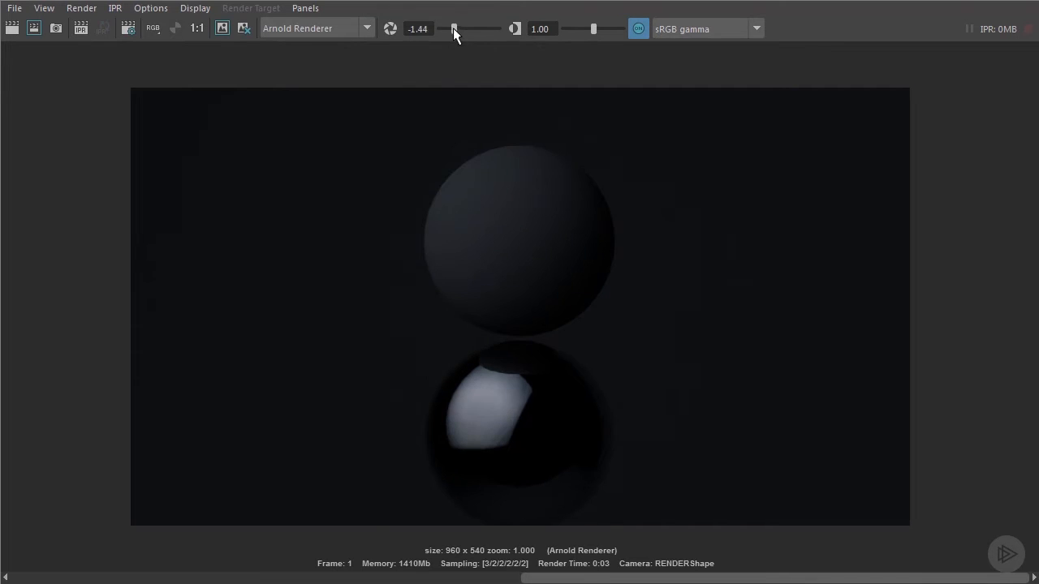
pyautogui.moveTo(452, 29); pyautogui.dragTo(485, 29)
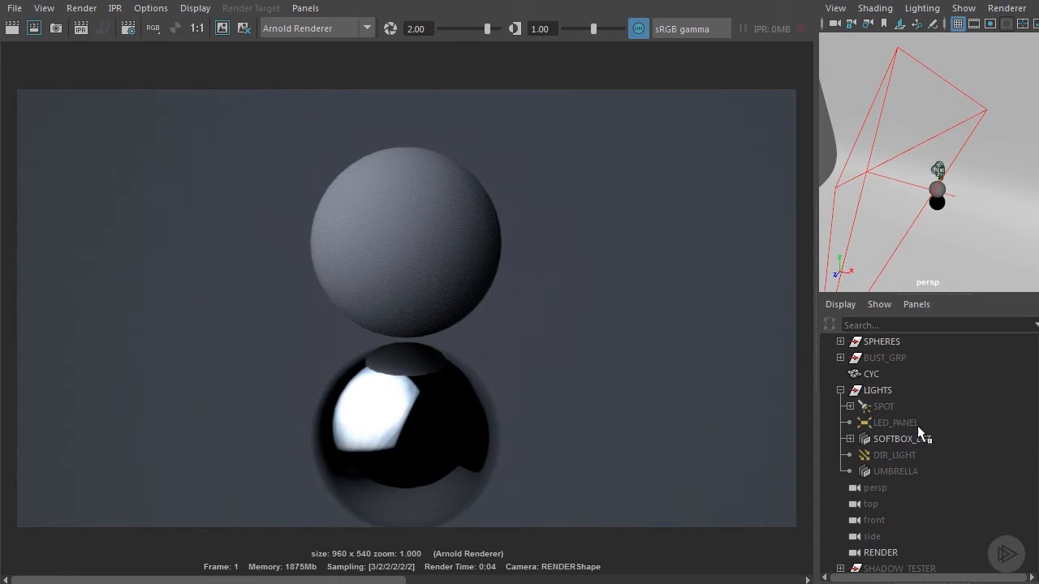
# - Select LED_PANEL in the outliner and hide it so the chrome sphere reflects the softbox grid
pyautogui.click(893, 422)
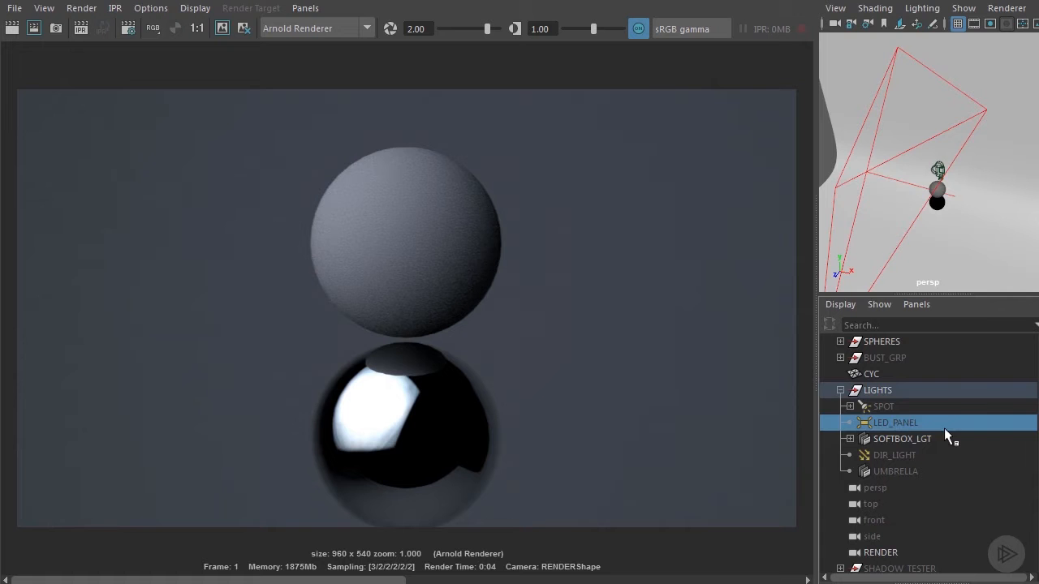
pyautogui.click(903, 438)
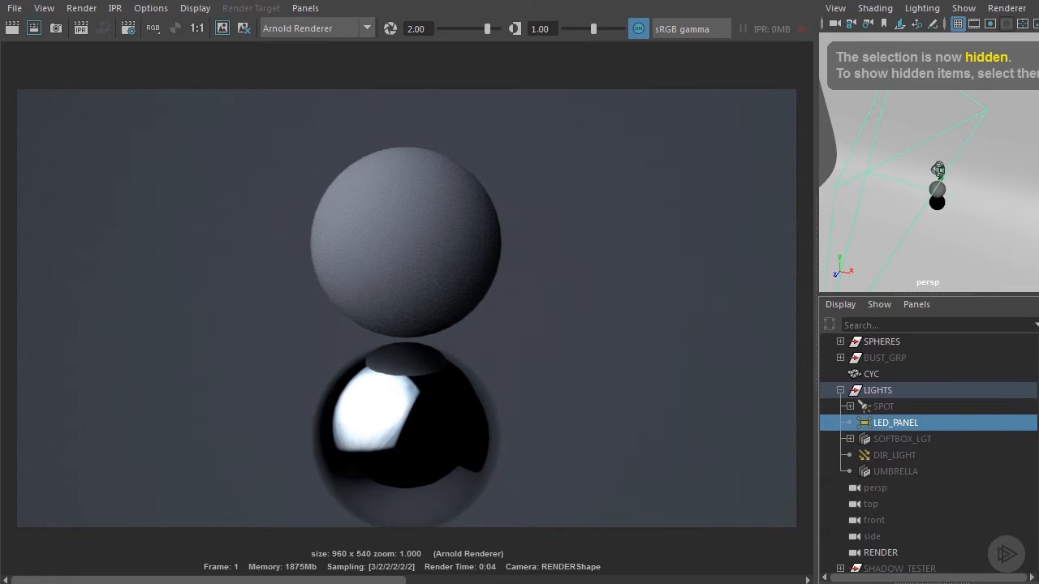
pyautogui.click(896, 422)
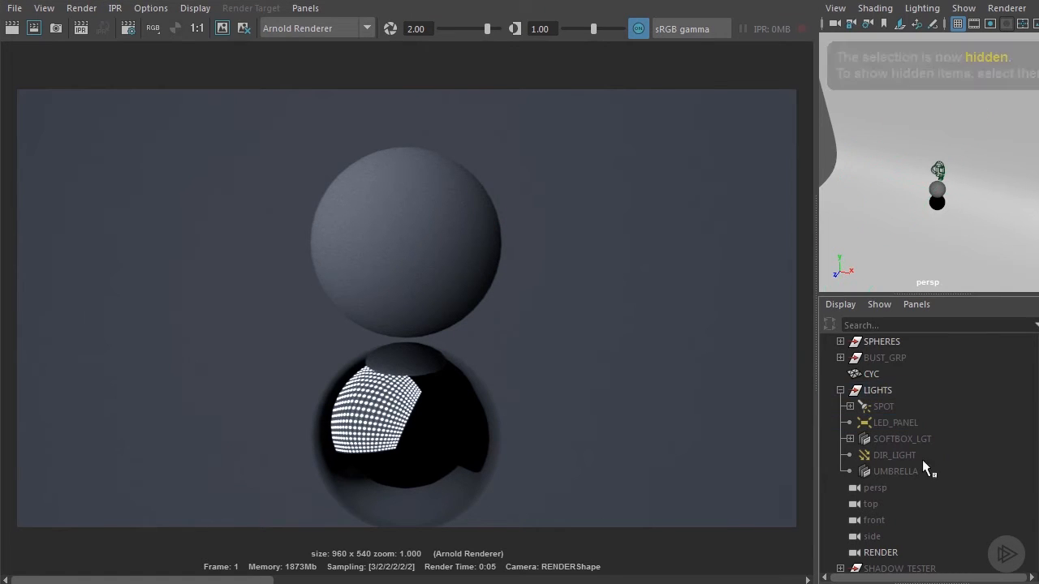
# - Select the UMBRELLA light under LIGHTS to show its disk-shaped aiAreaLight attributes
pyautogui.click(896, 470)
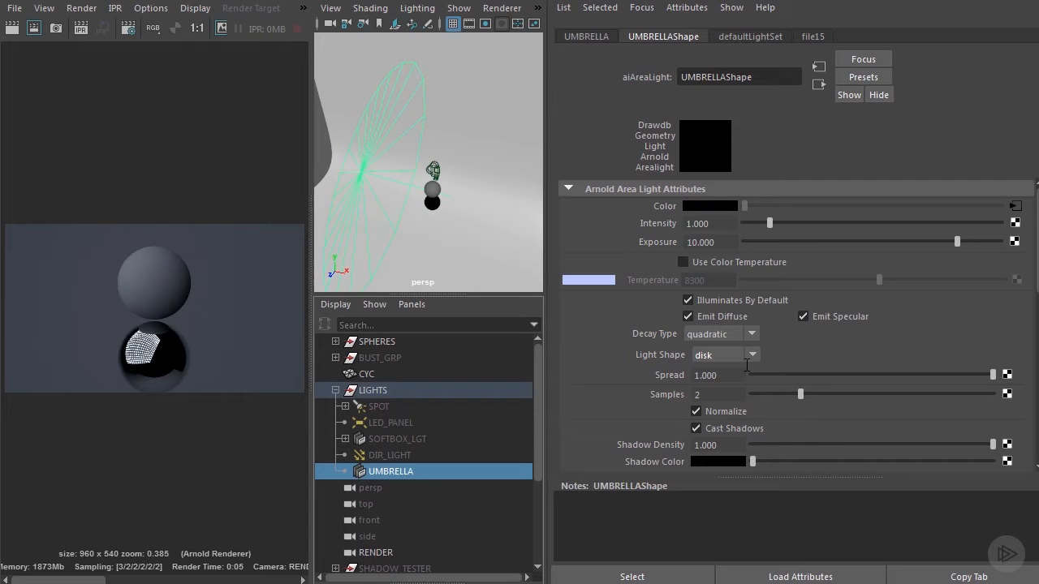
# - Render the head bust lit by the SOFTBOX_TOP_FLAGGED setup in the Arnold RenderView
pyautogui.click(750, 354)
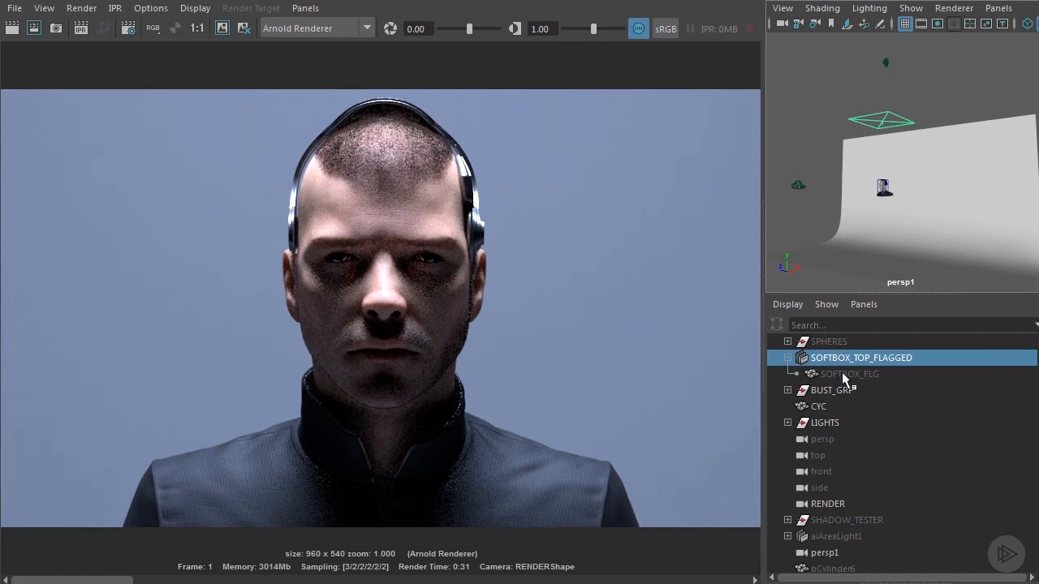
# - Unhide SOFTBOX_FLG to darken the backdrop render, then maximise the persp view of the cyc
pyautogui.click(851, 373)
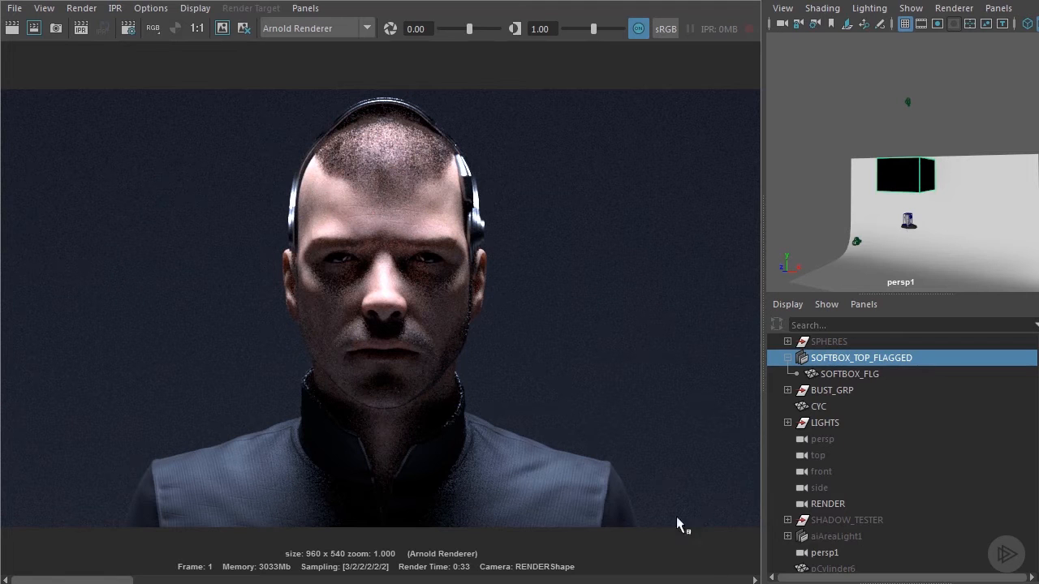
pyautogui.click(13, 29)
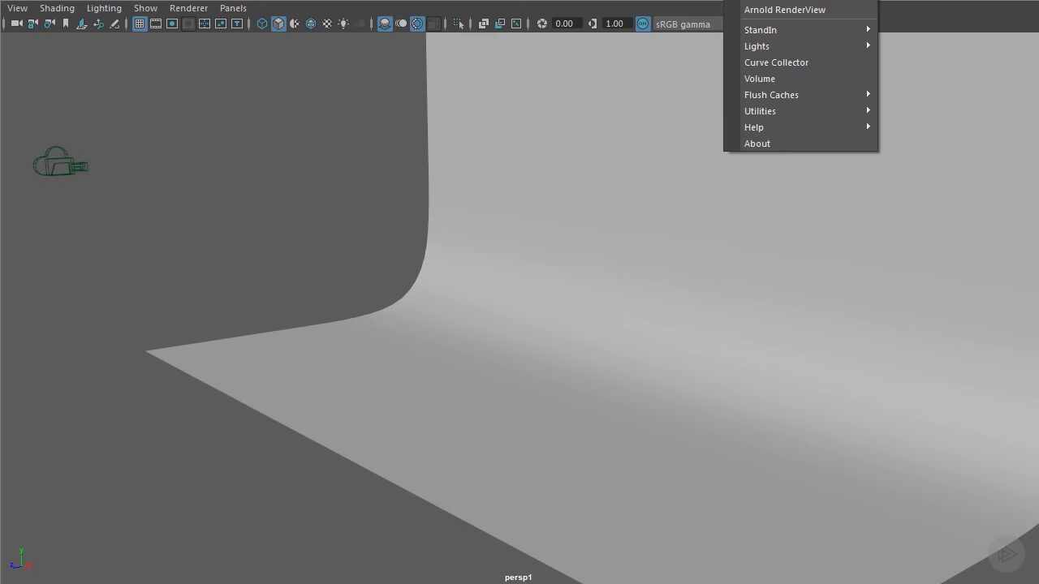
pyautogui.moveTo(756, 45)
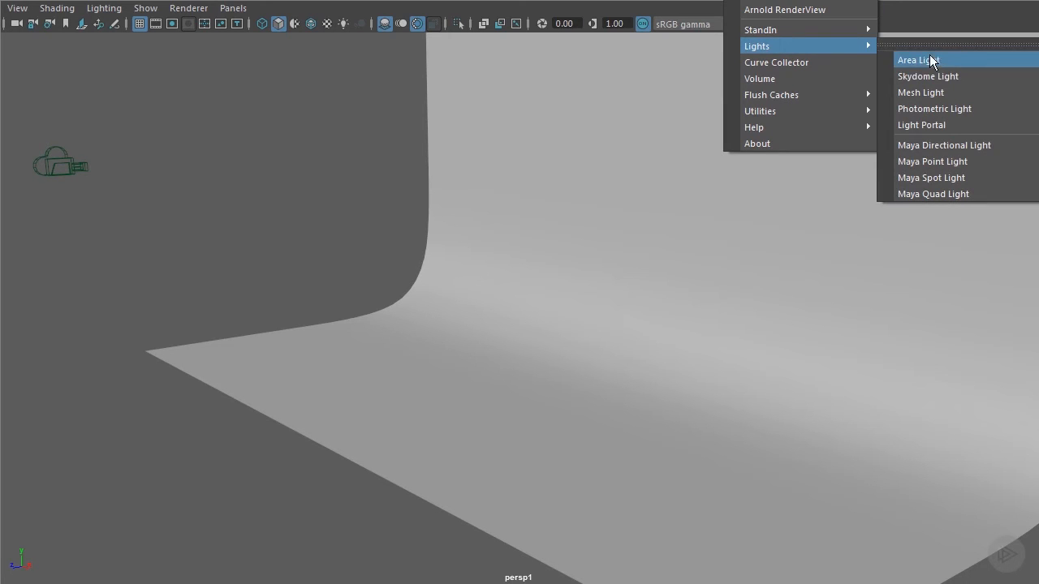
# - Create an Arnold area light and a thin polygon cube flag beside it
pyautogui.click(921, 60)
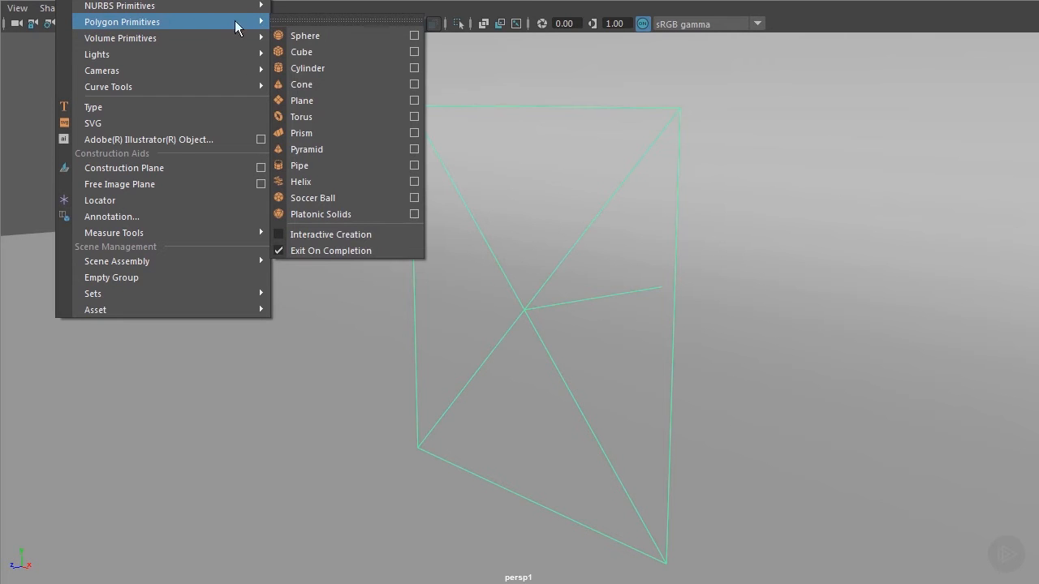
pyautogui.moveTo(322, 56)
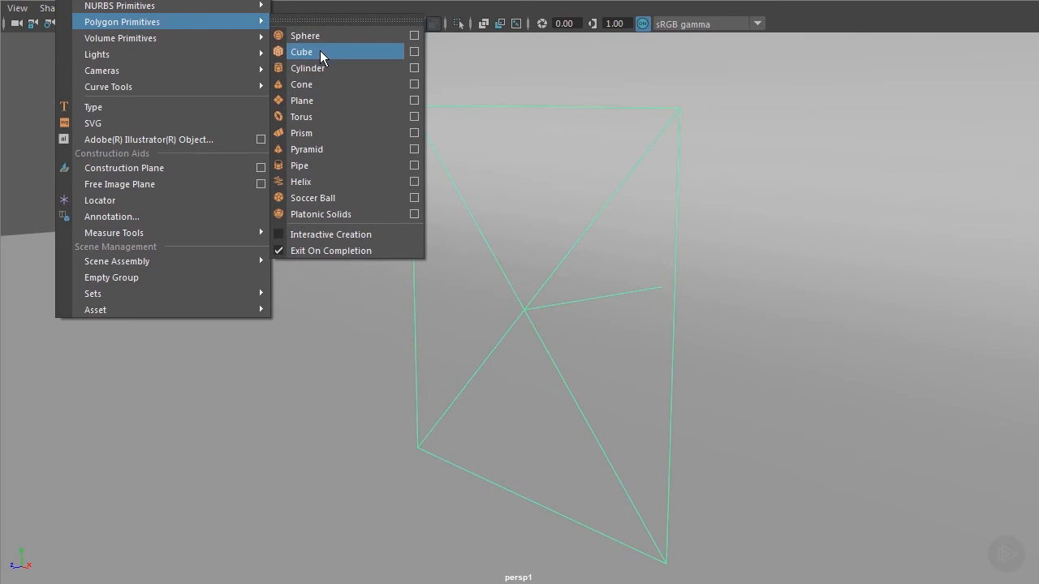
pyautogui.click(305, 51)
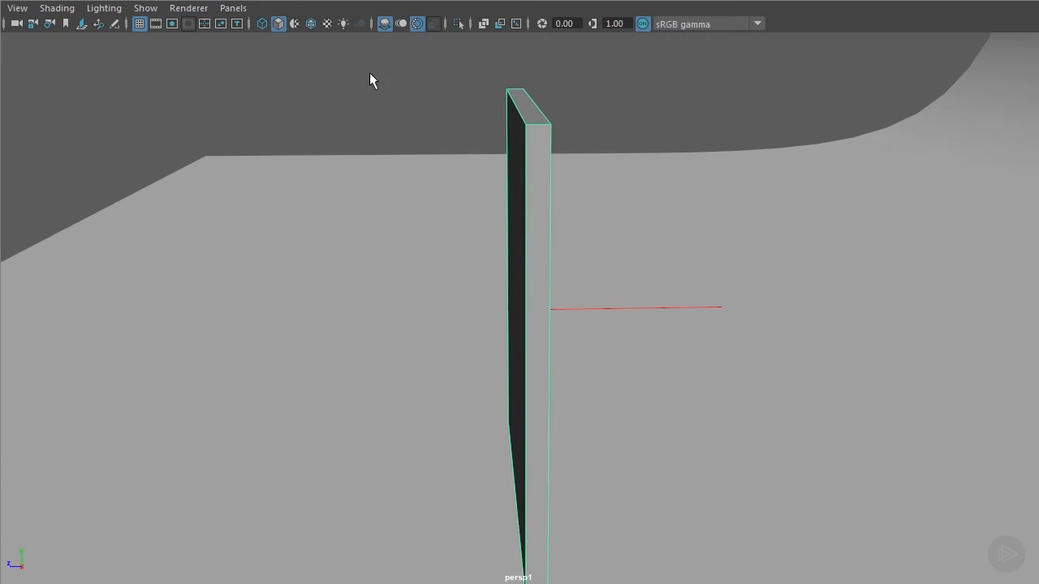
pyautogui.click(233, 6)
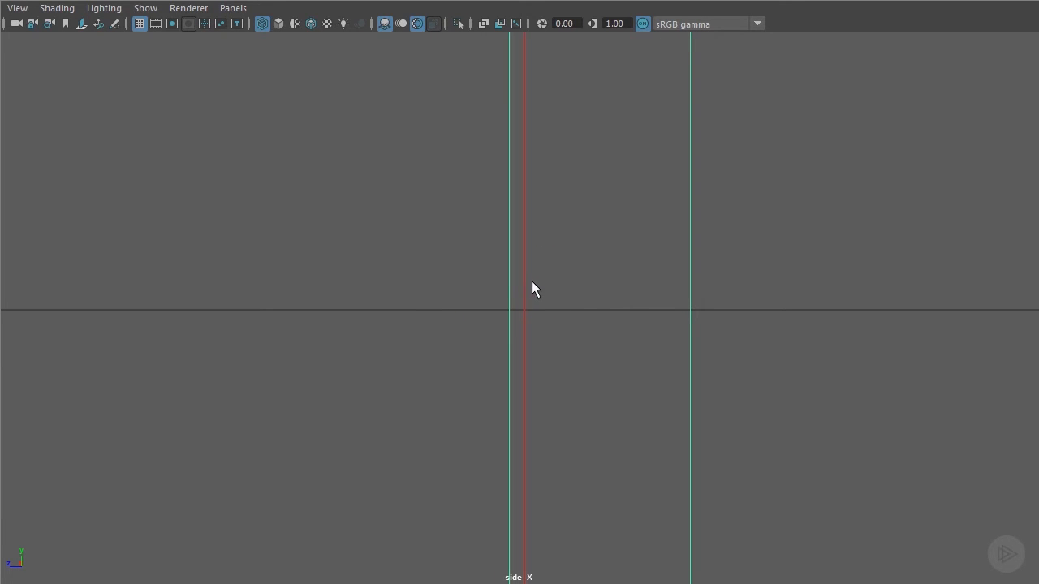
pyautogui.moveTo(727, 257)
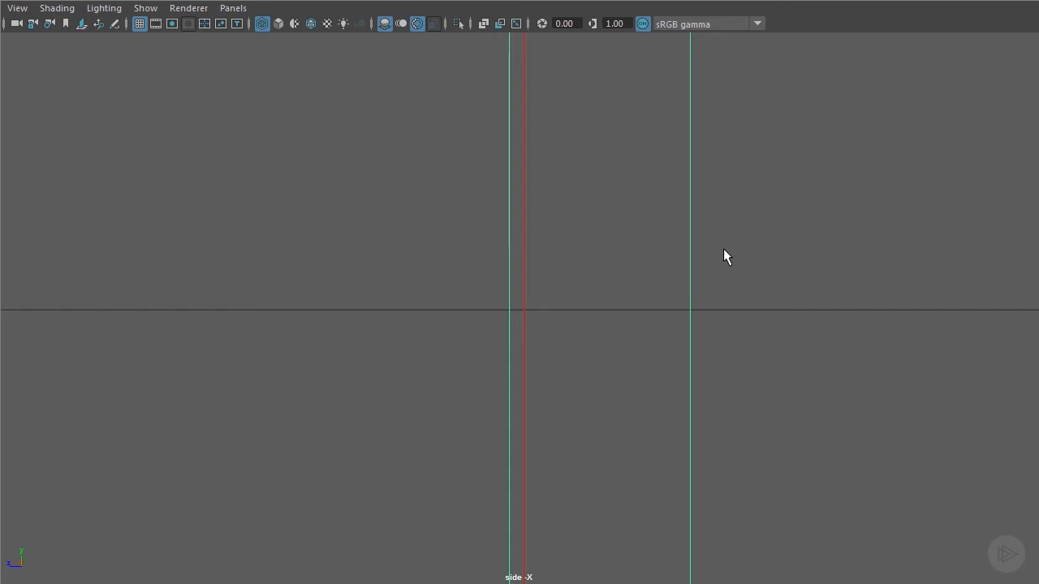
pyautogui.moveTo(730, 249)
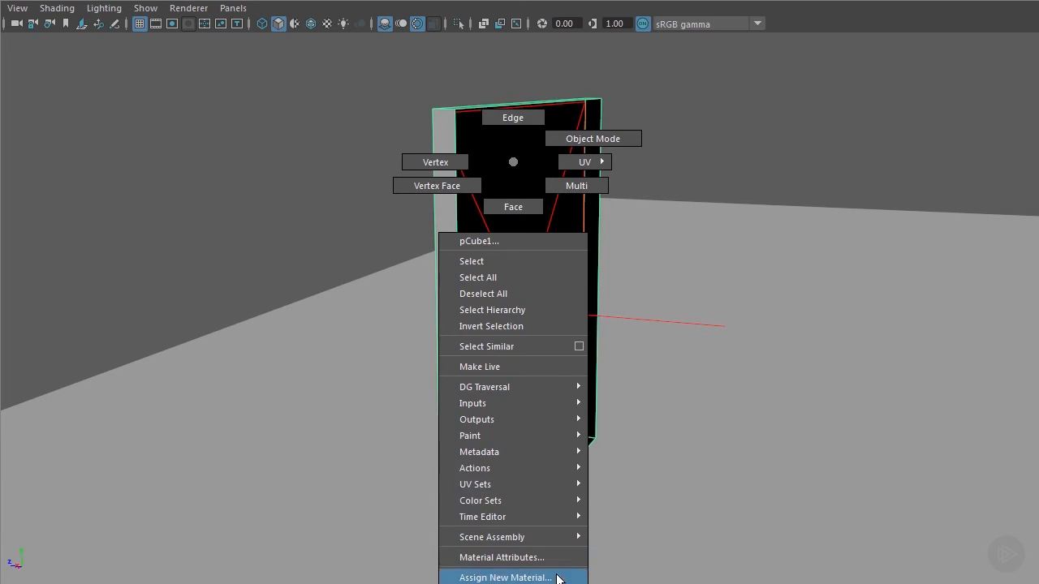
# - Assign a black material to the flag and rename the area light SOFTBOX_LGT
pyautogui.click(505, 578)
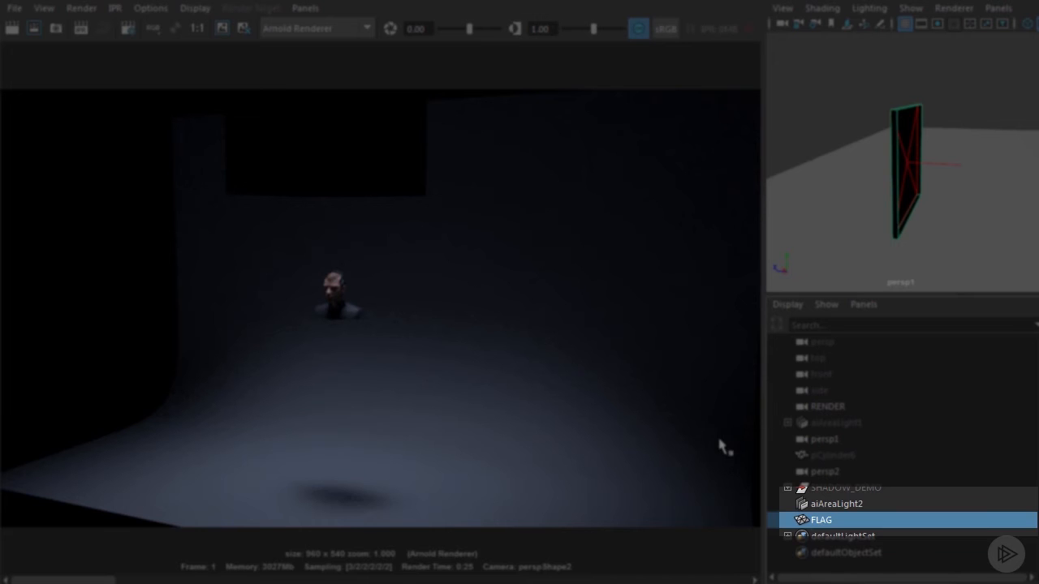
pyautogui.doubleClick(835, 503)
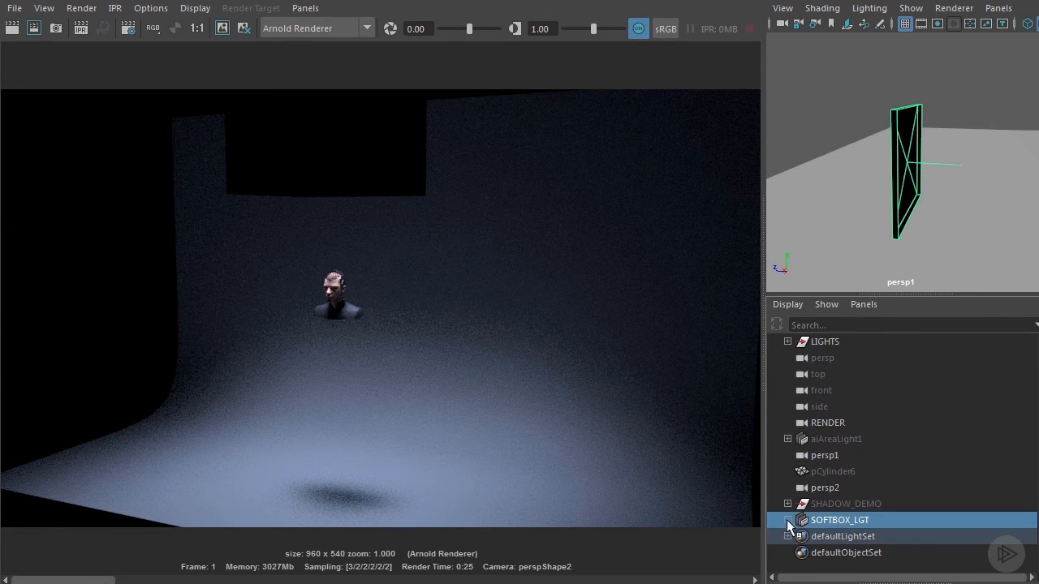
# - Expand SOFTBOX_LGT in the Outliner to reveal the parented FLAG
pyautogui.click(788, 520)
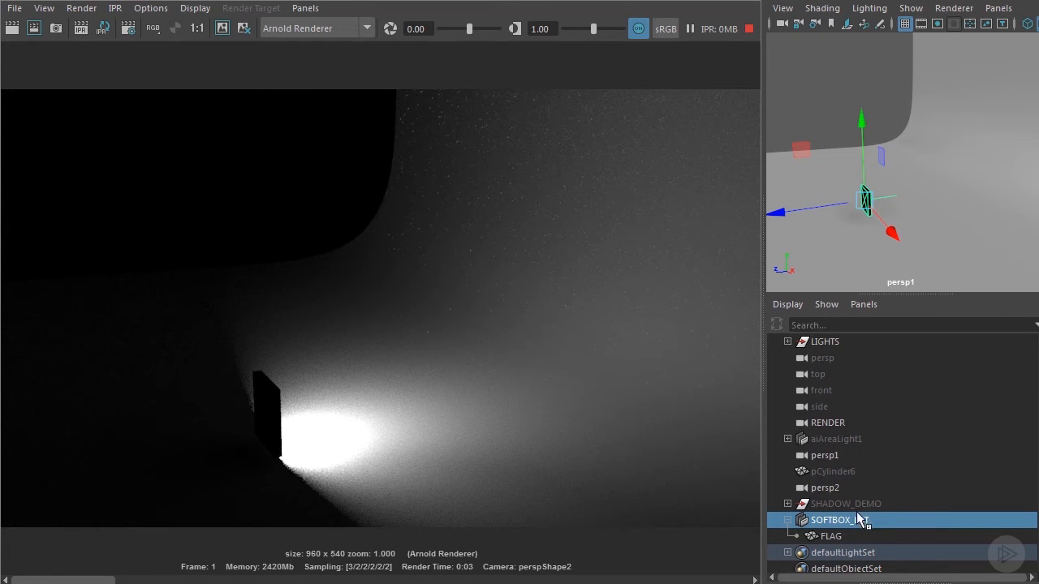
pyautogui.moveTo(873, 520)
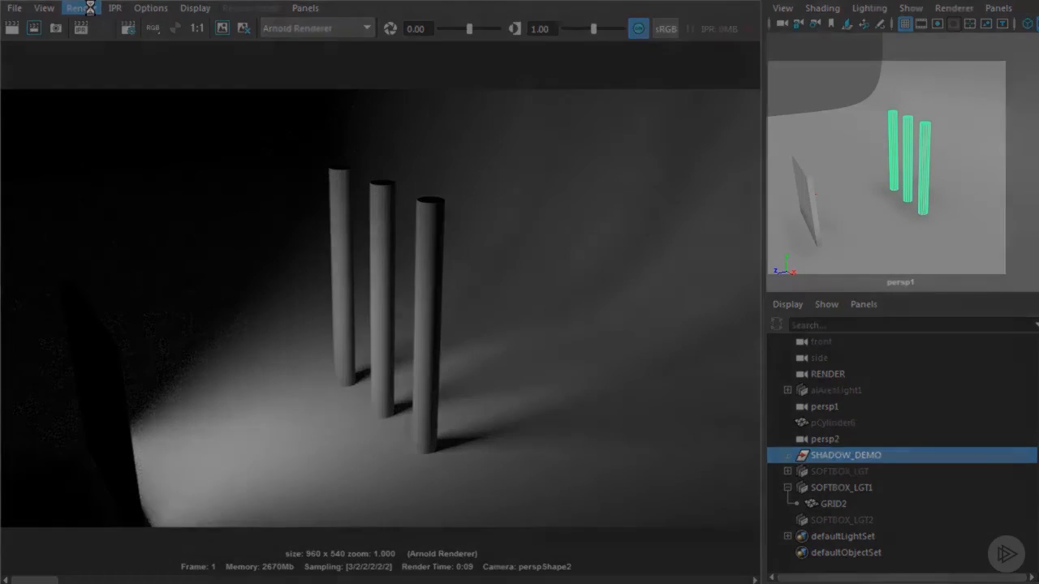
# - Select SOFTBOX_LGT1 with its grid and re-render the three-pillar shot in Arnold RenderView
pyautogui.click(840, 471)
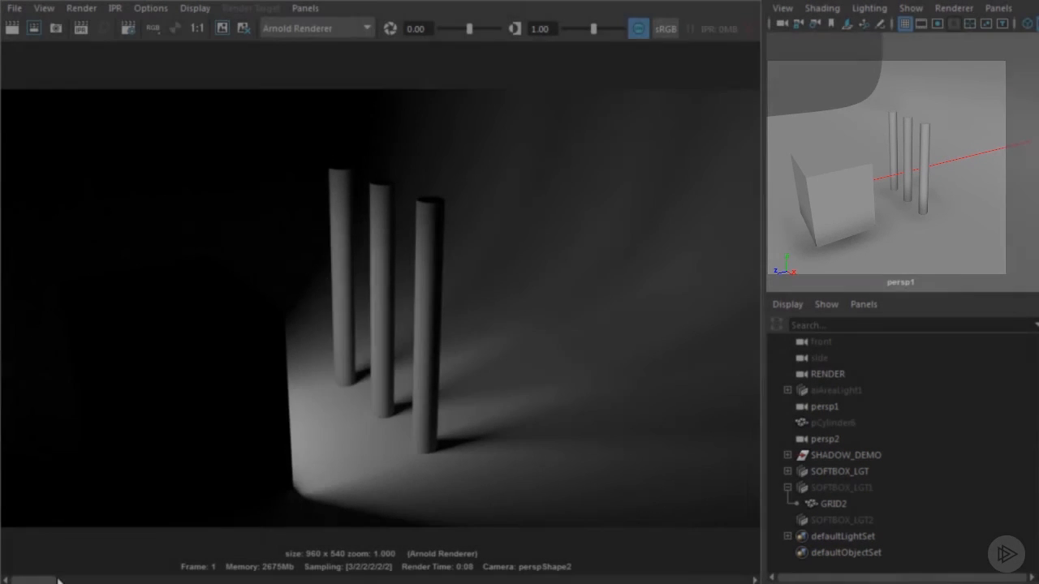
pyautogui.click(841, 471)
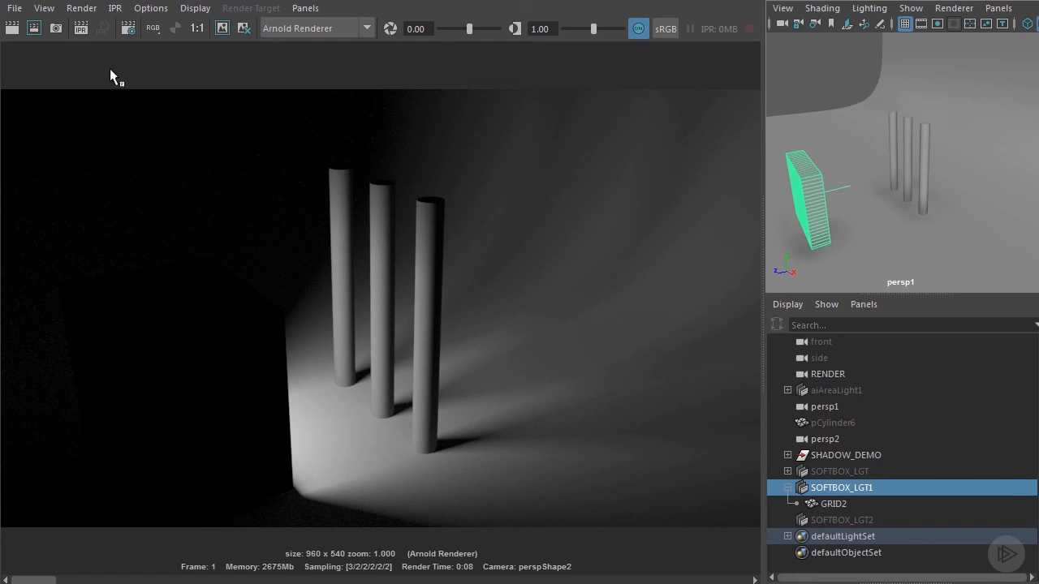
pyautogui.moveTo(52, 47)
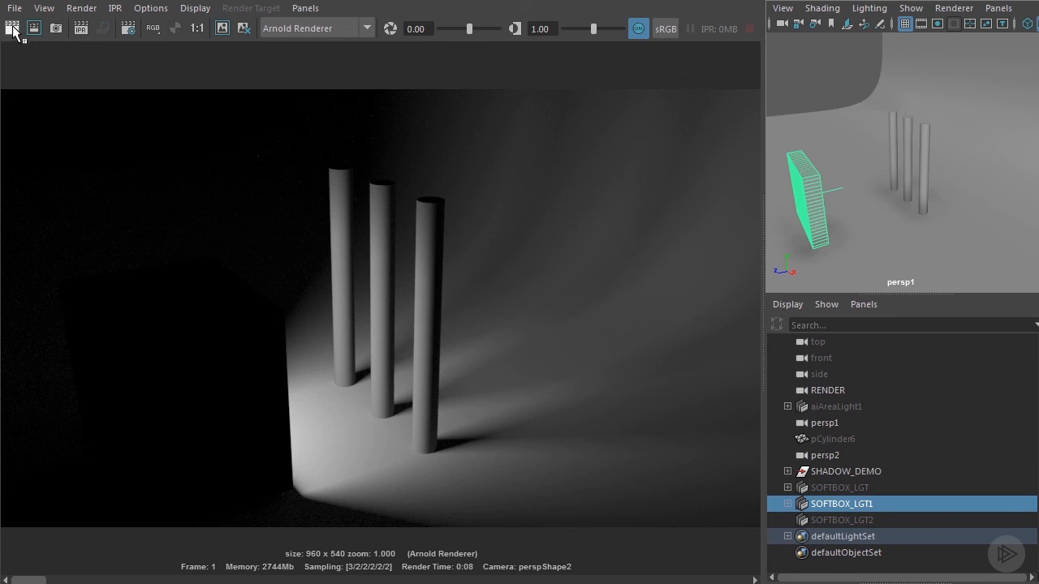
pyautogui.click(35, 29)
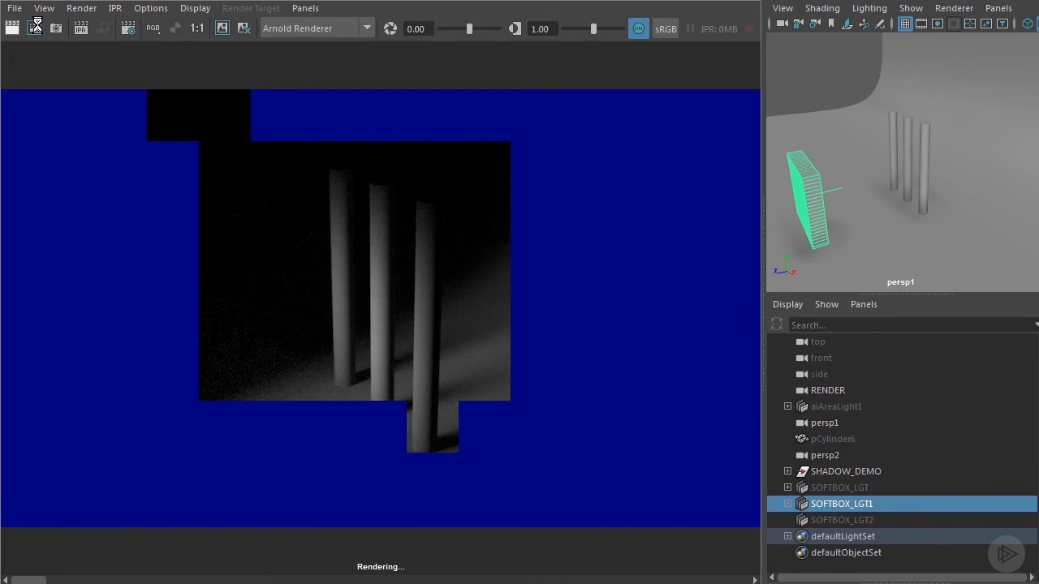